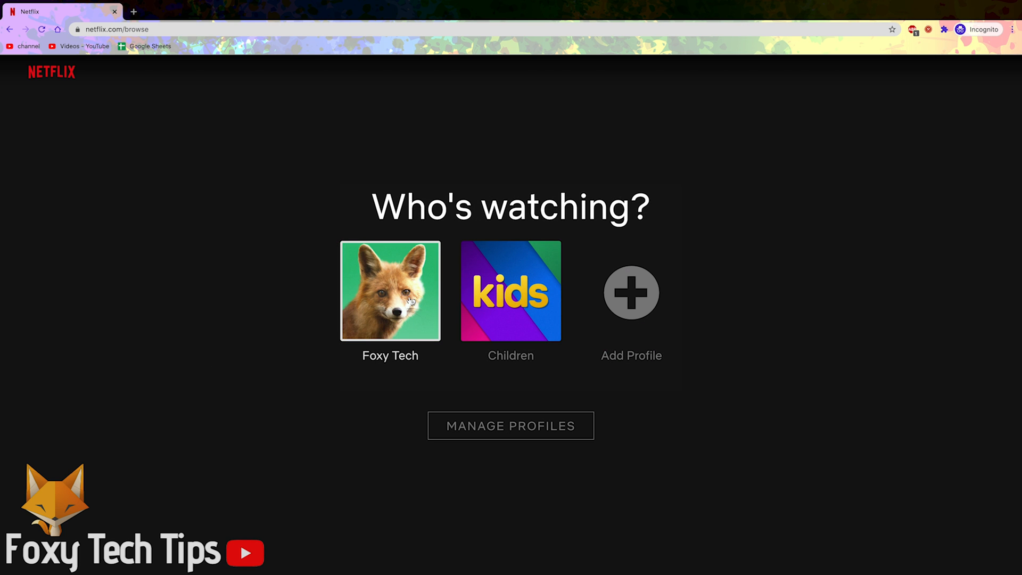
Enter as the Foxy Tech profile and go to the Account page from the profile menu
click(390, 291)
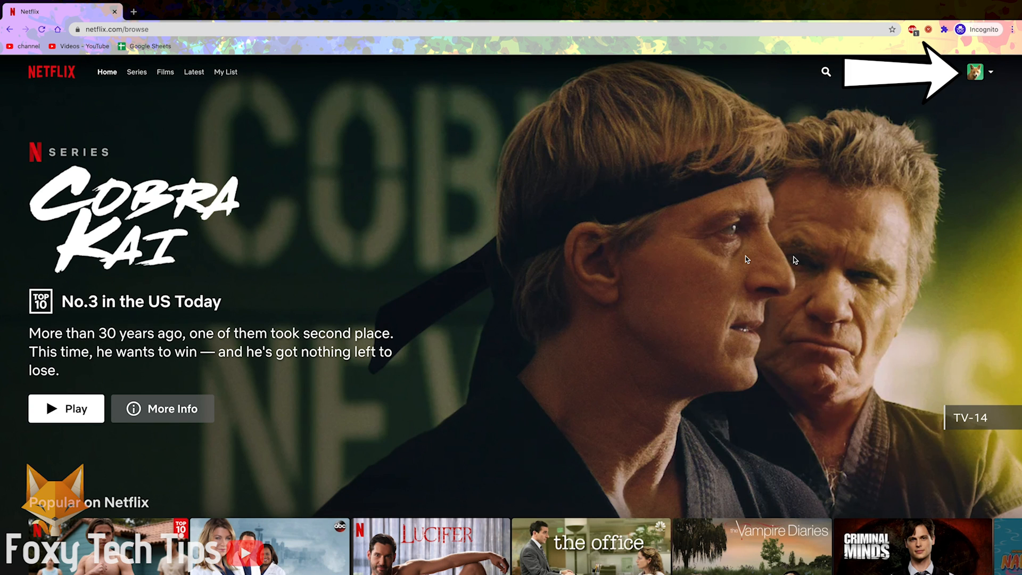
click(975, 72)
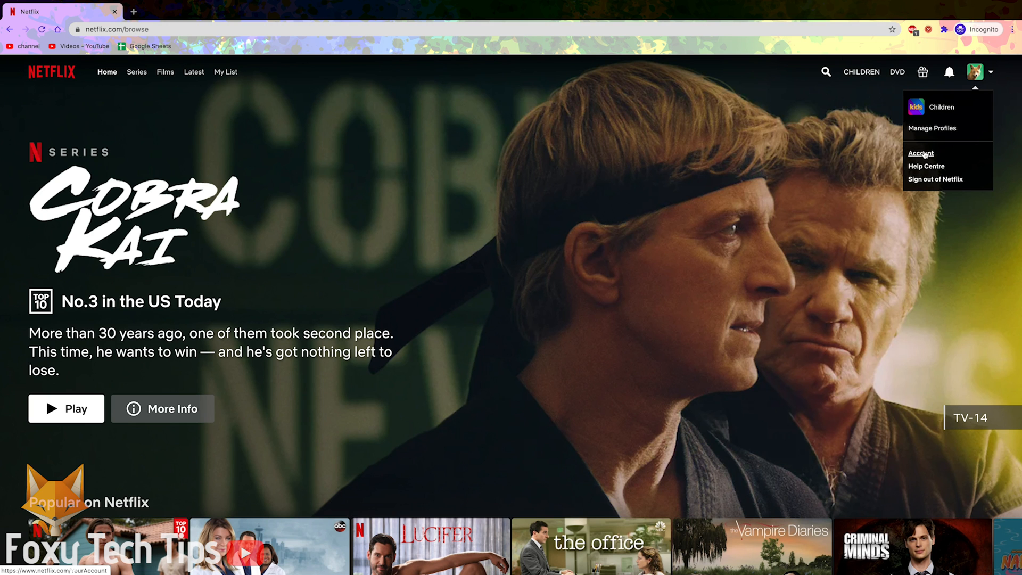
click(921, 154)
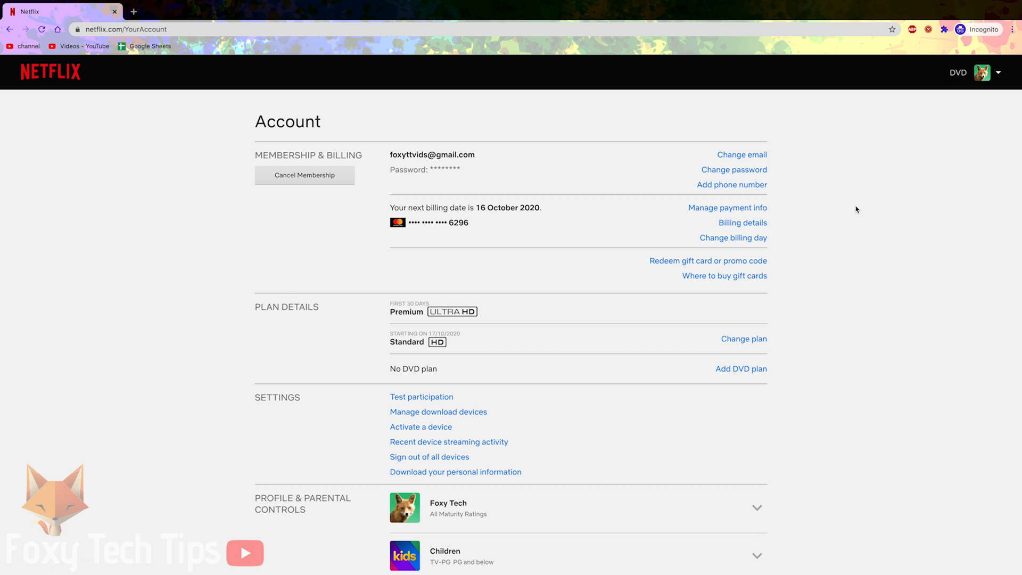
Expand Foxy Tech under Profile & Parental Controls and unlock Viewing Restrictions with the account password
scroll(down, 3)
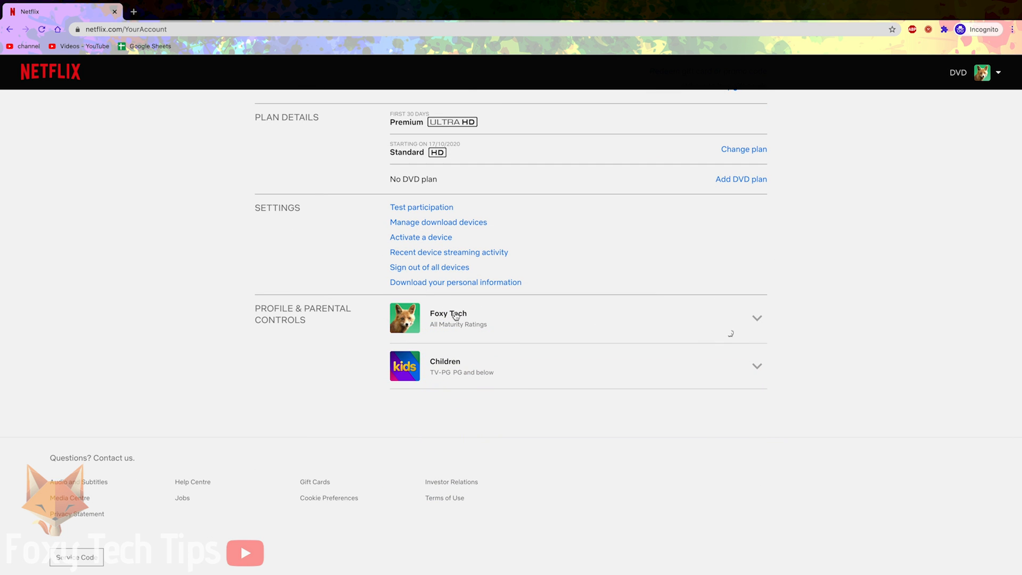
click(756, 318)
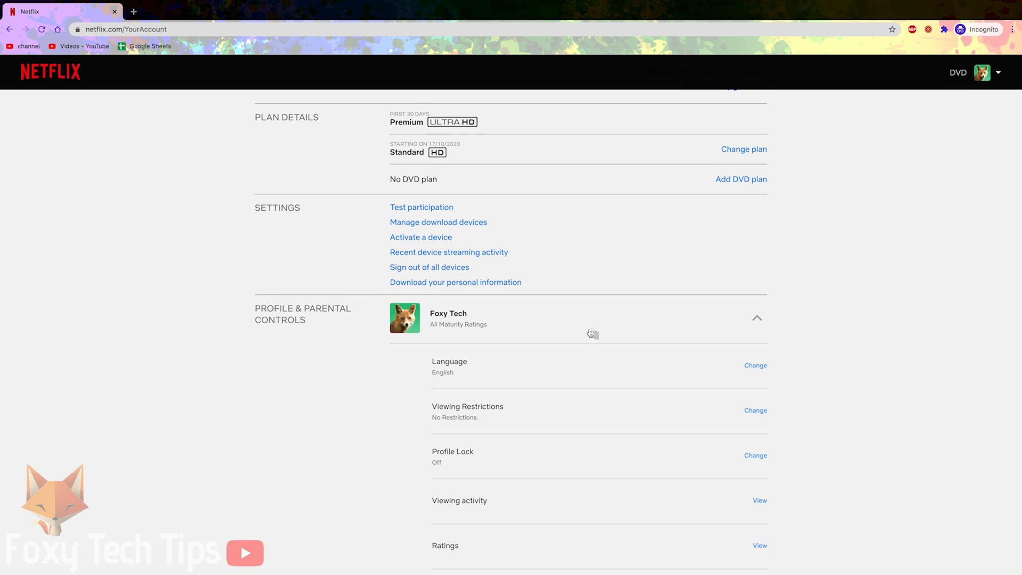
scroll(down, 3)
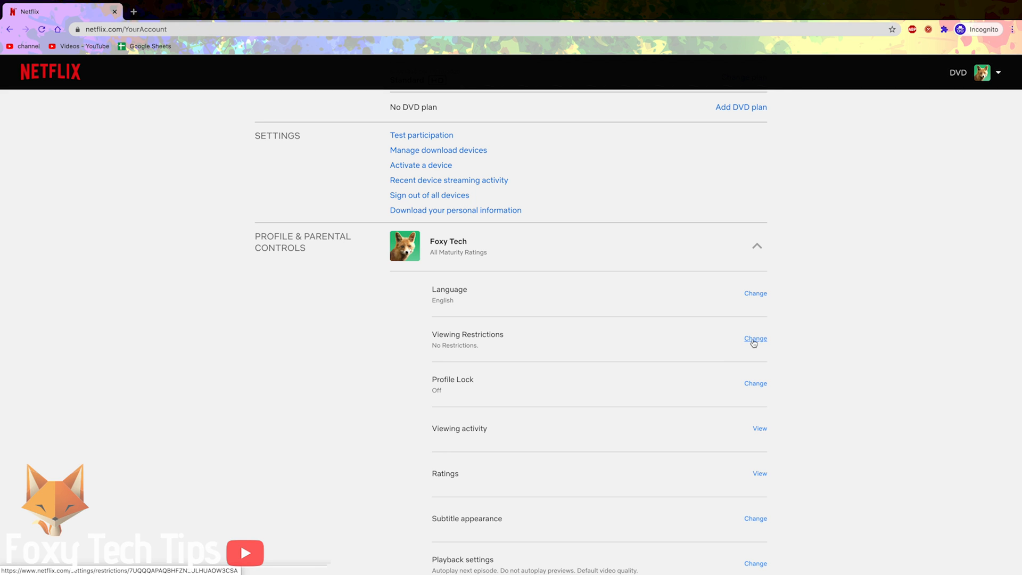
click(755, 339)
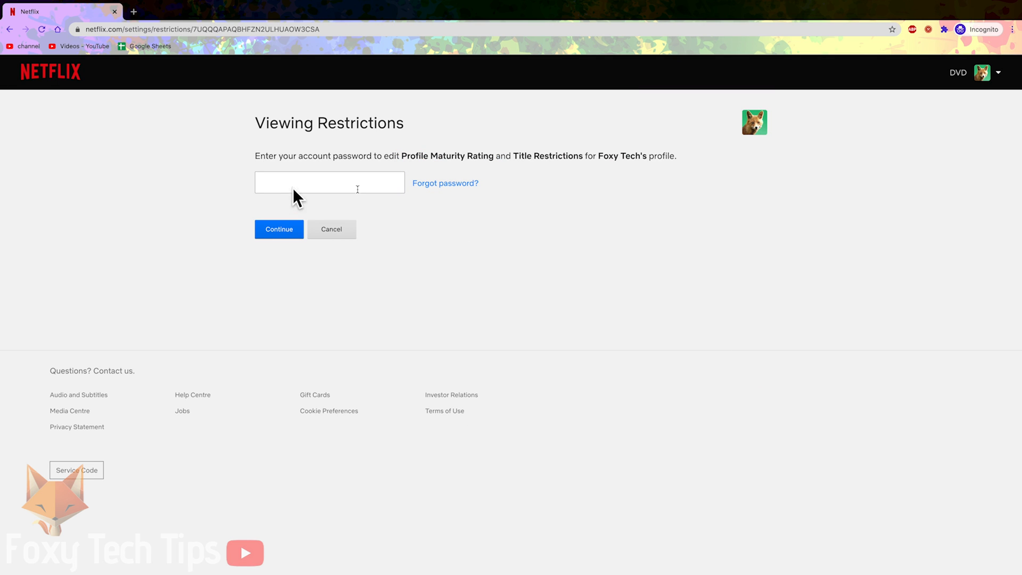
text(password)
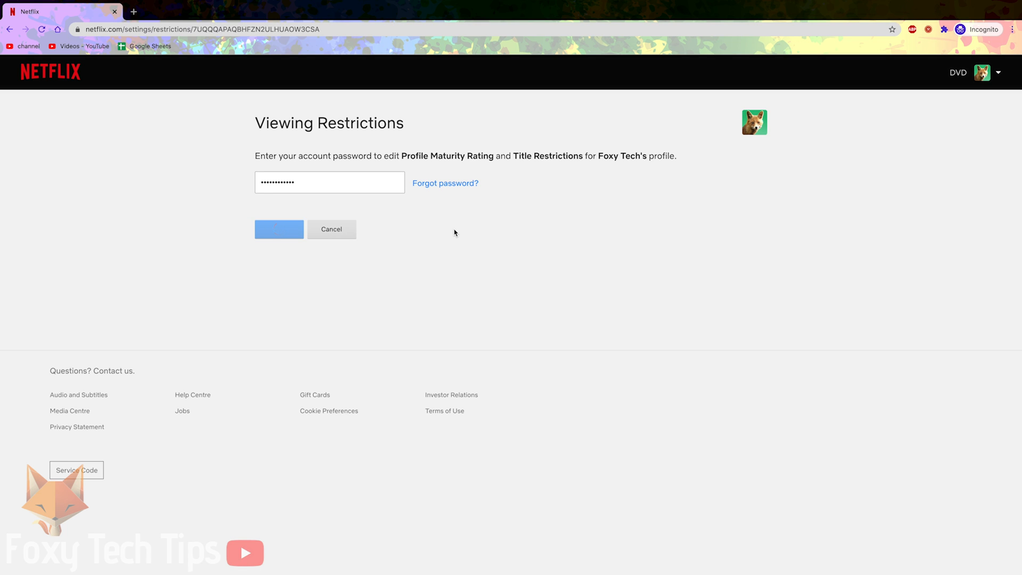
click(278, 229)
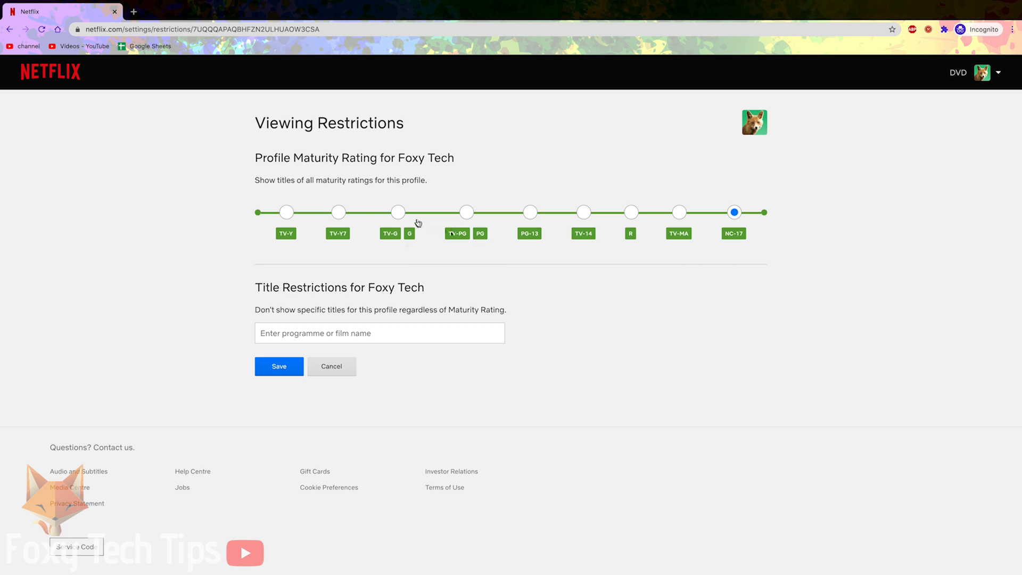
mouse_move(610, 264)
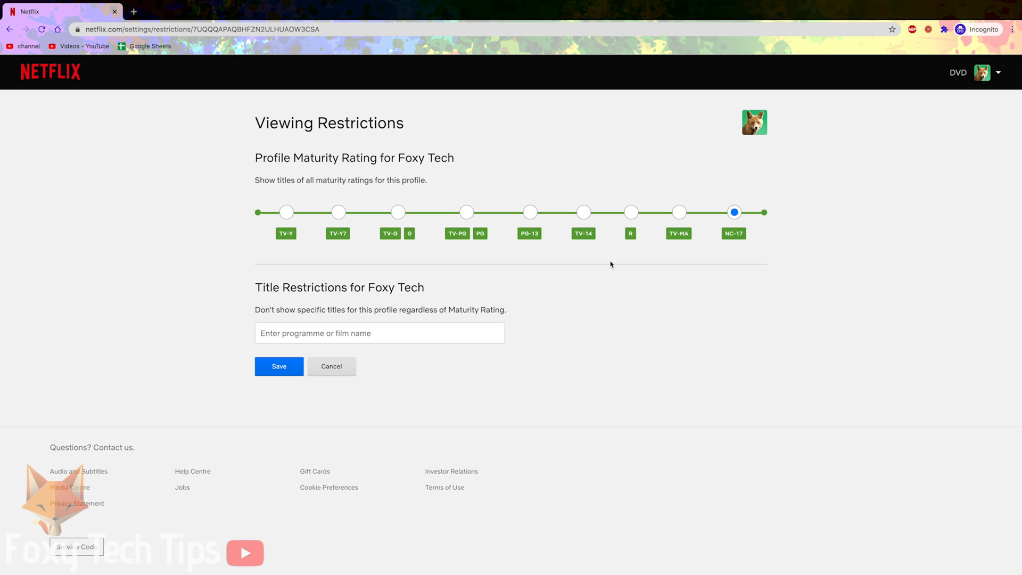
mouse_move(603, 263)
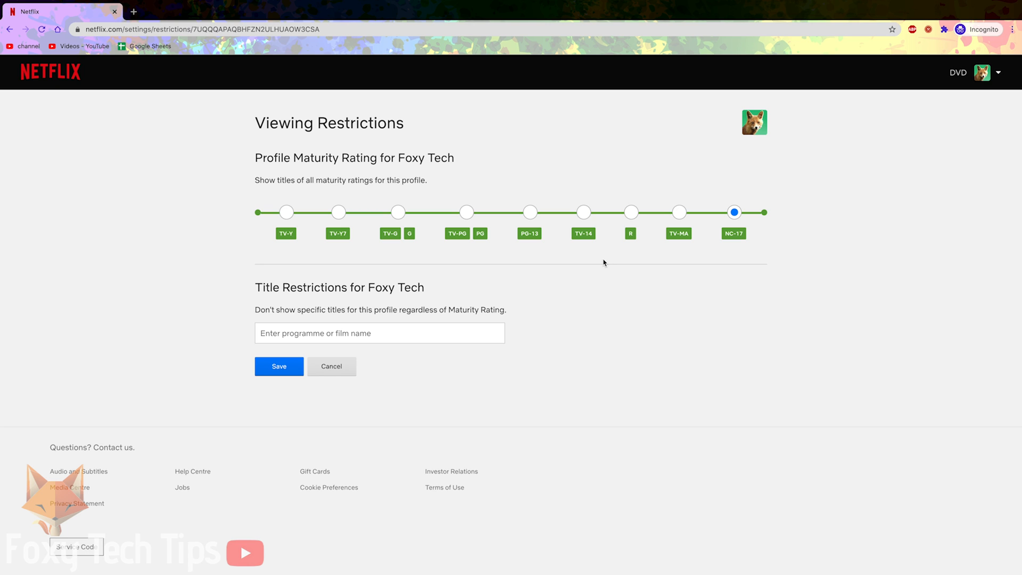
mouse_move(337, 212)
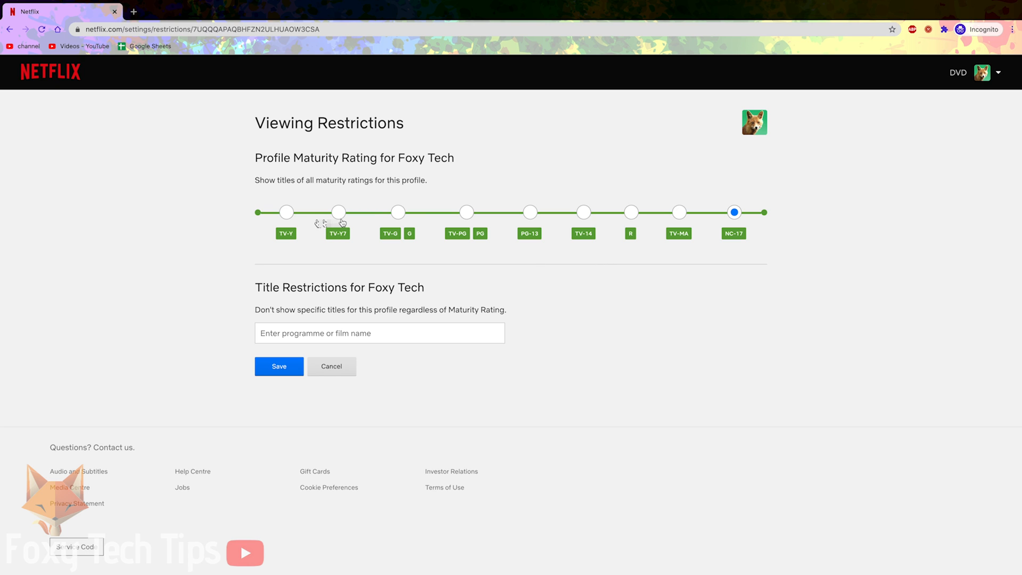
Limit Foxy Tech's maturity rating to PG-13 and below, briefly trying TV-14 first
click(529, 212)
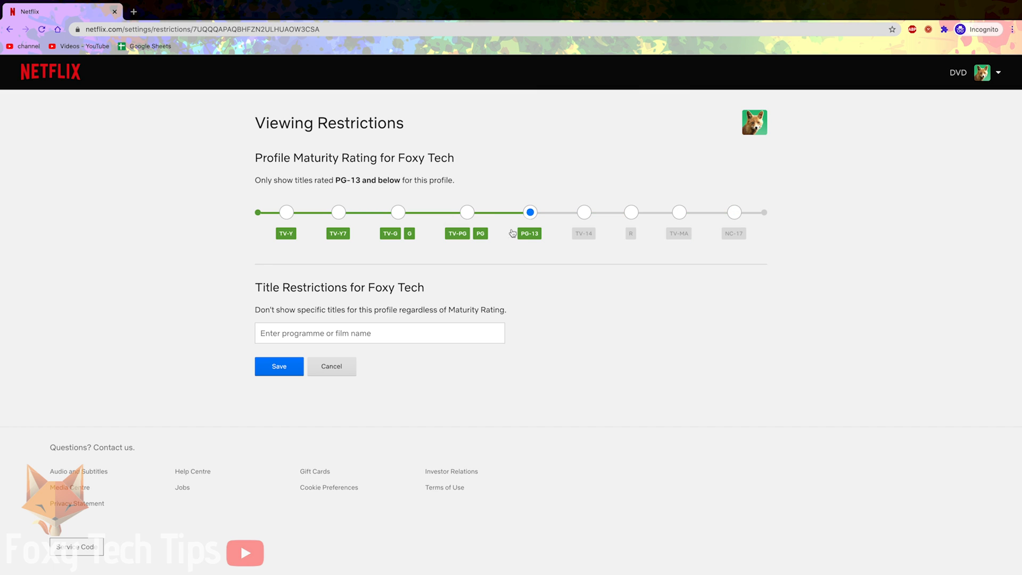
click(584, 212)
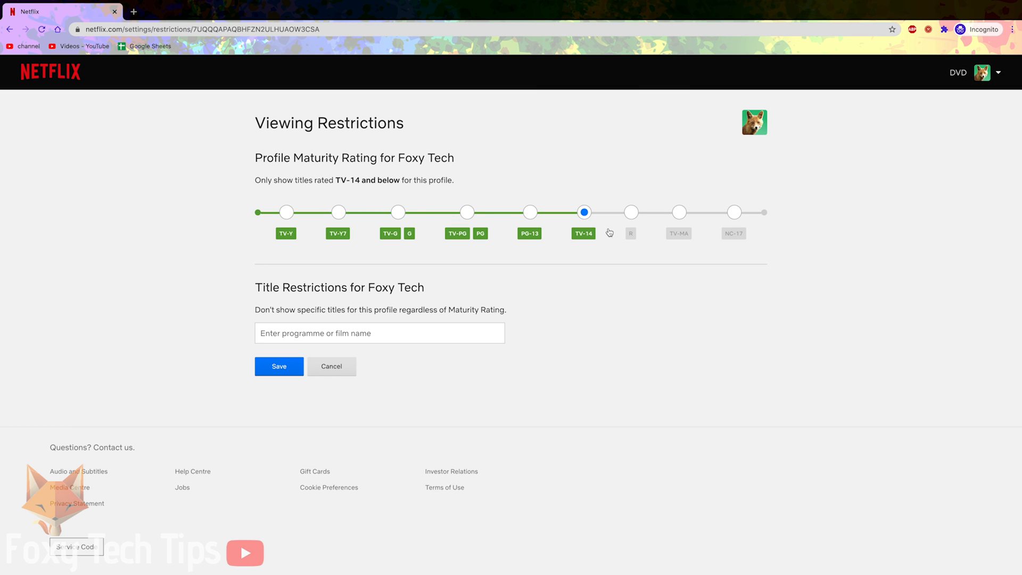
click(630, 212)
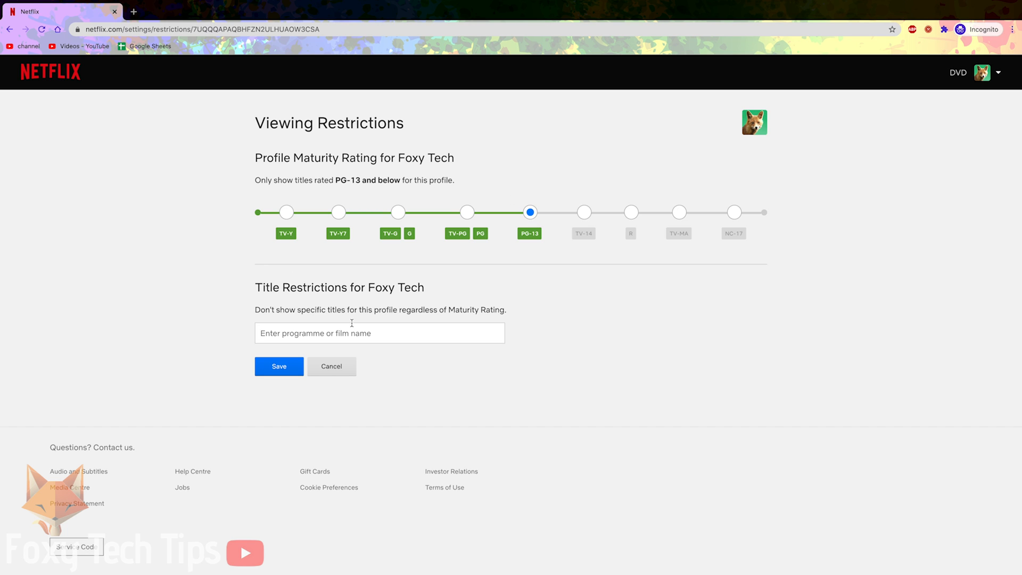
Block Yu-Gi-Oh! under Title Restrictions, save the restrictions and return to the home page
text(pok)
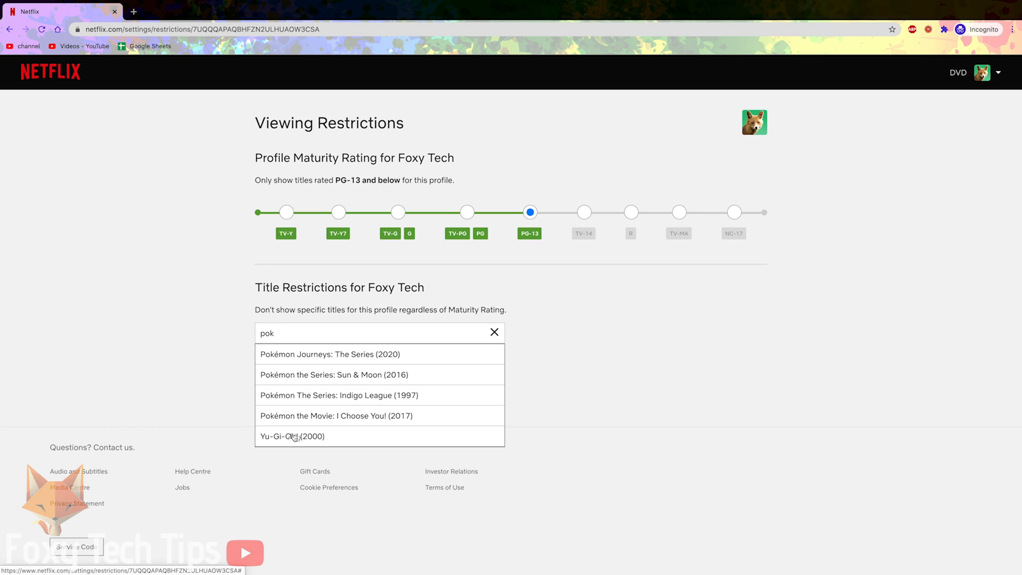
click(292, 435)
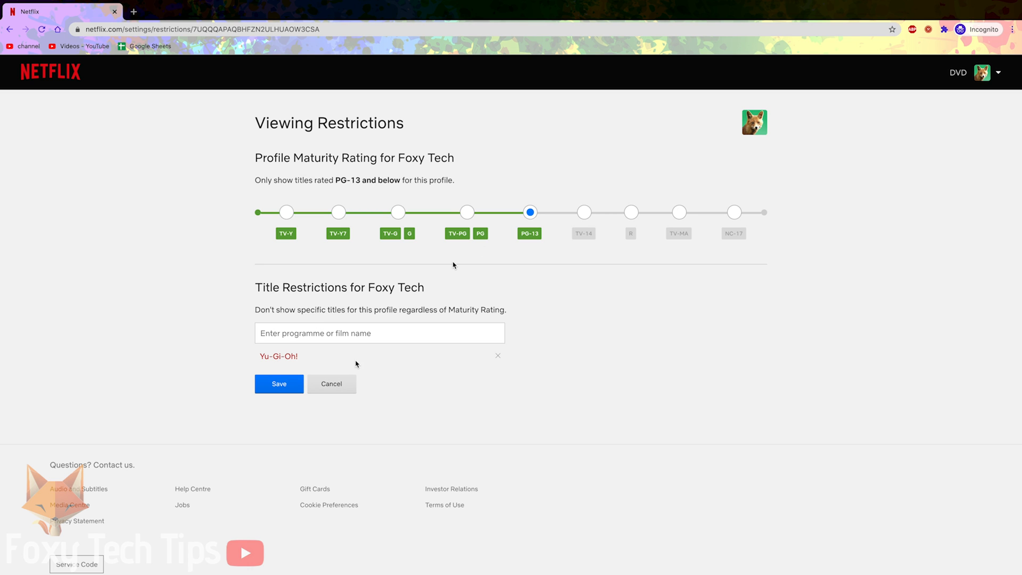
click(279, 383)
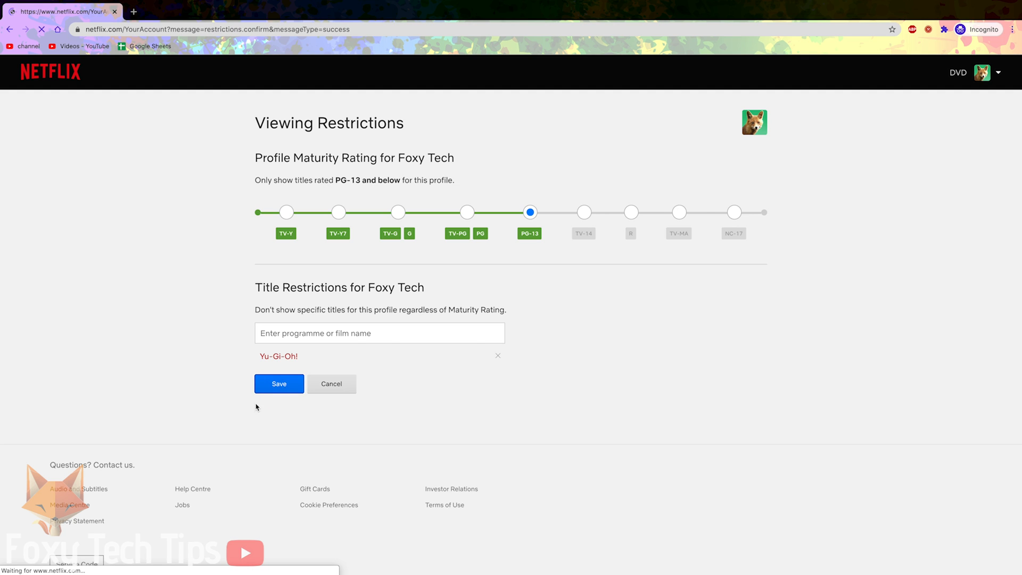
click(279, 383)
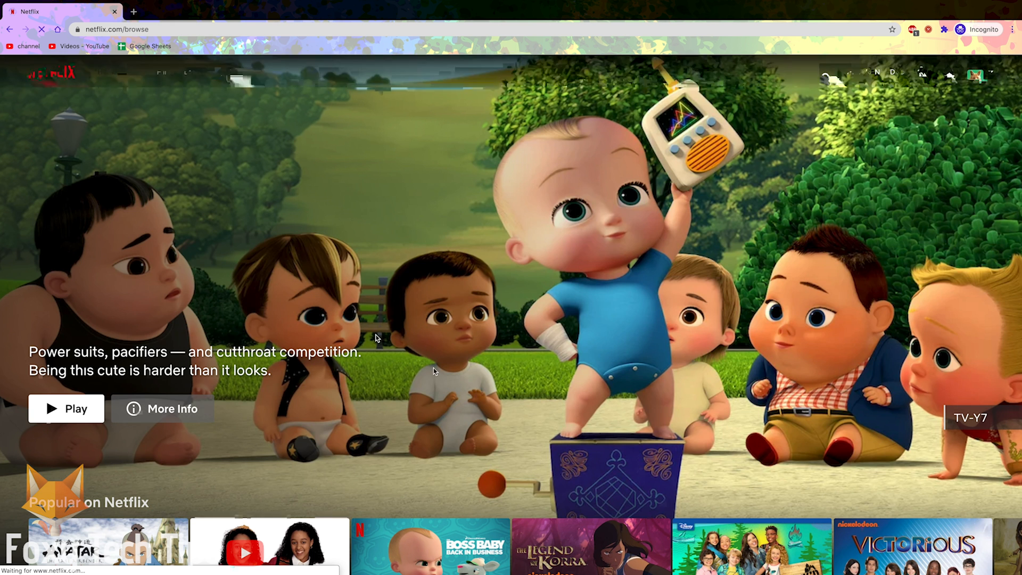
Check the home page titles, then return to the Account page from the profile menu
scroll(down, 3)
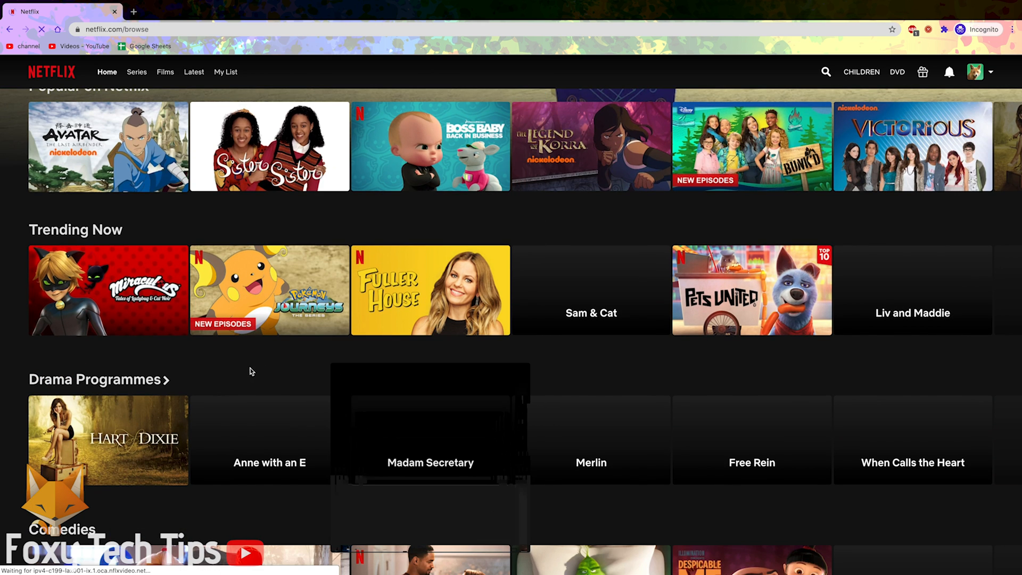
scroll(down, 3)
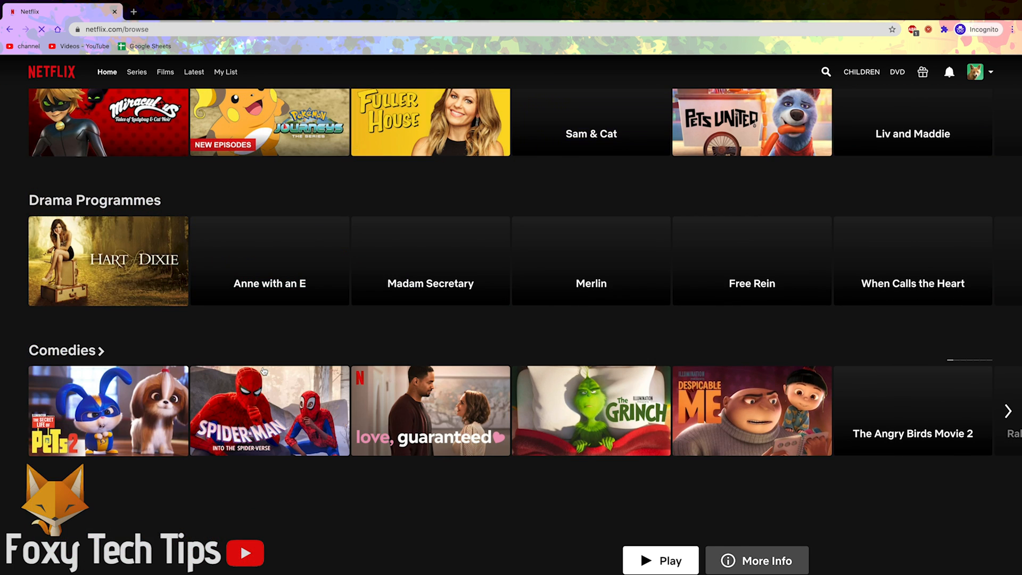
click(975, 72)
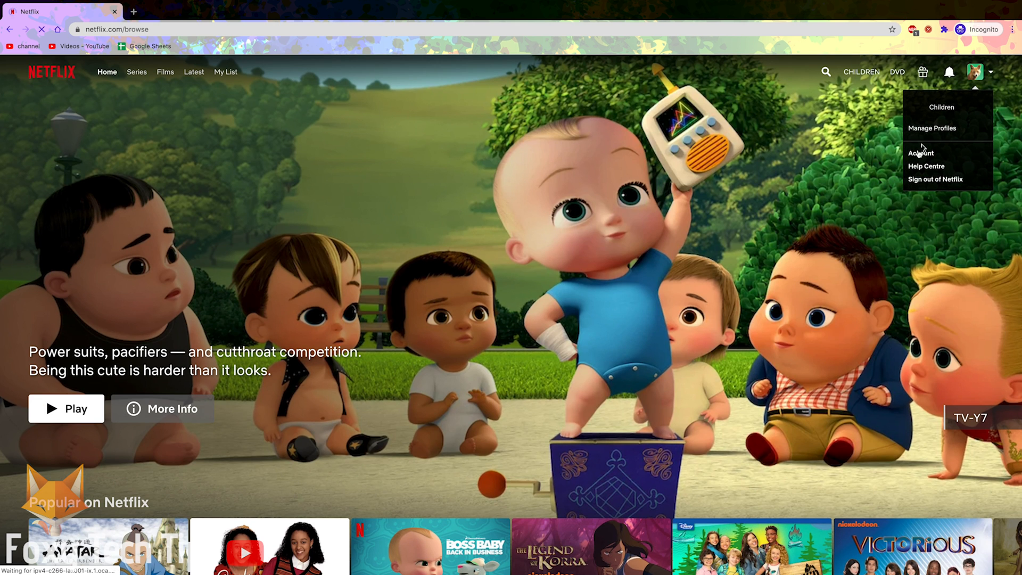
click(921, 153)
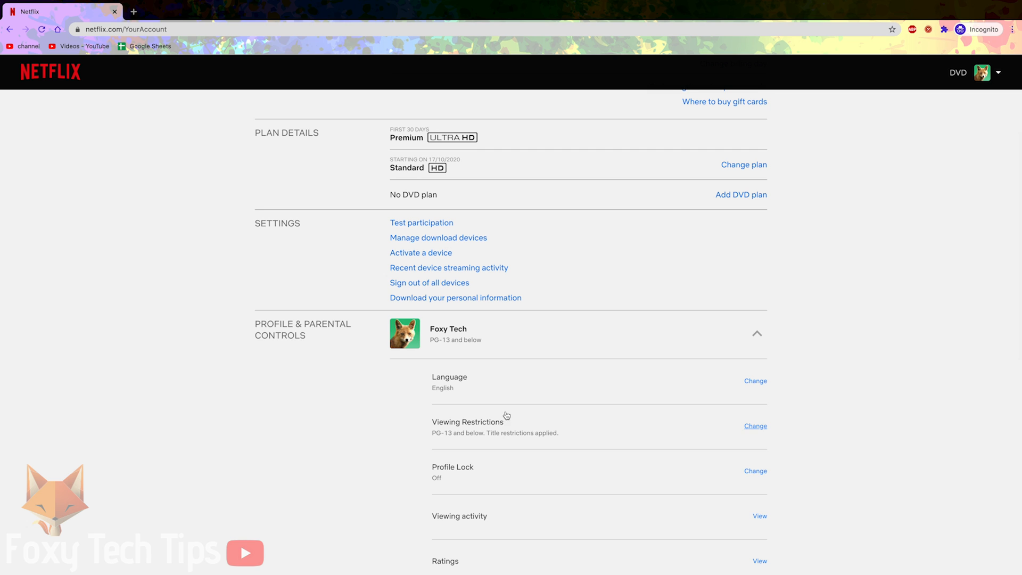
Unlock Foxy Tech's Viewing Restrictions again and save them reset to NC-17 with no blocked titles
click(755, 426)
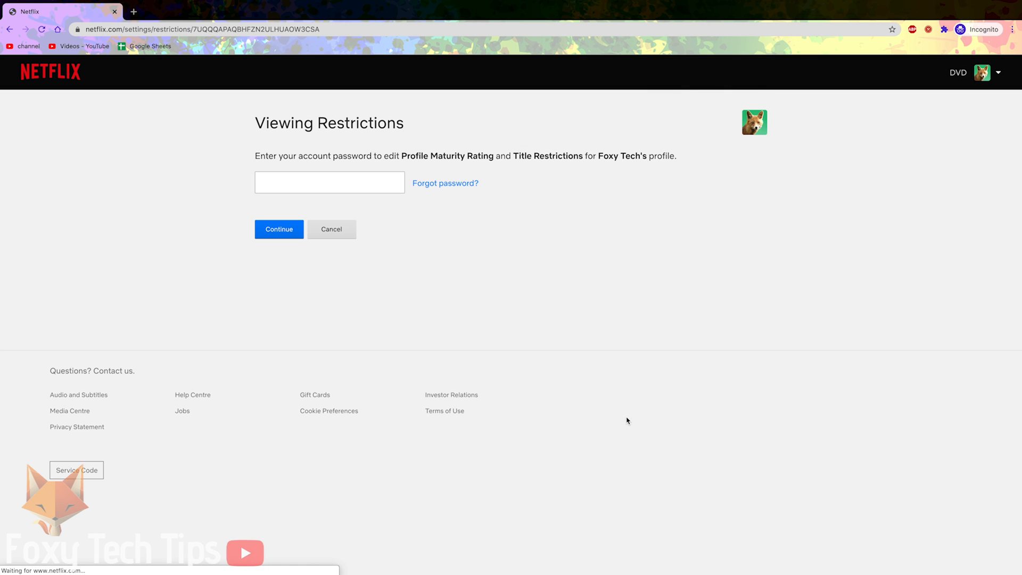
click(279, 229)
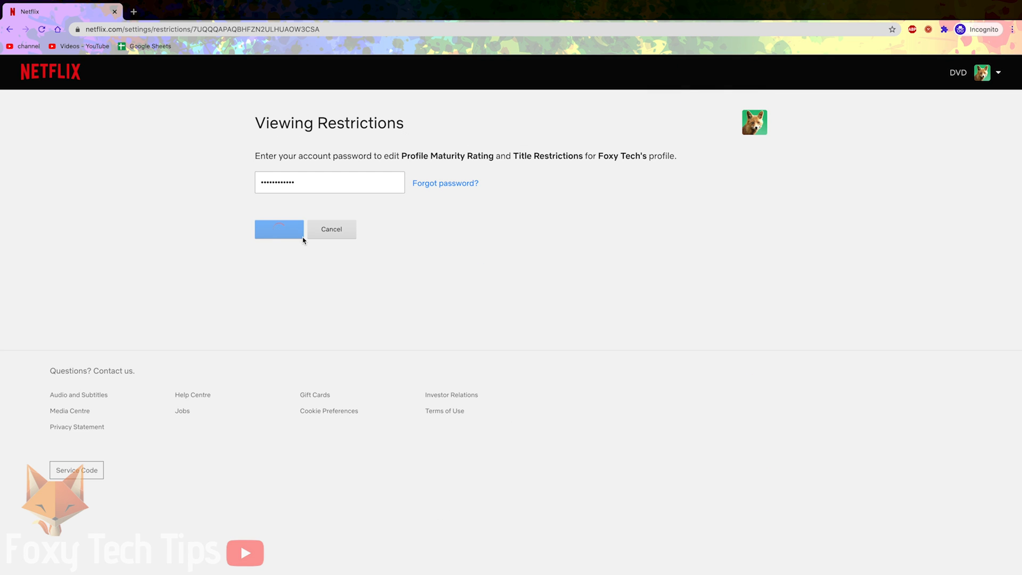
click(279, 229)
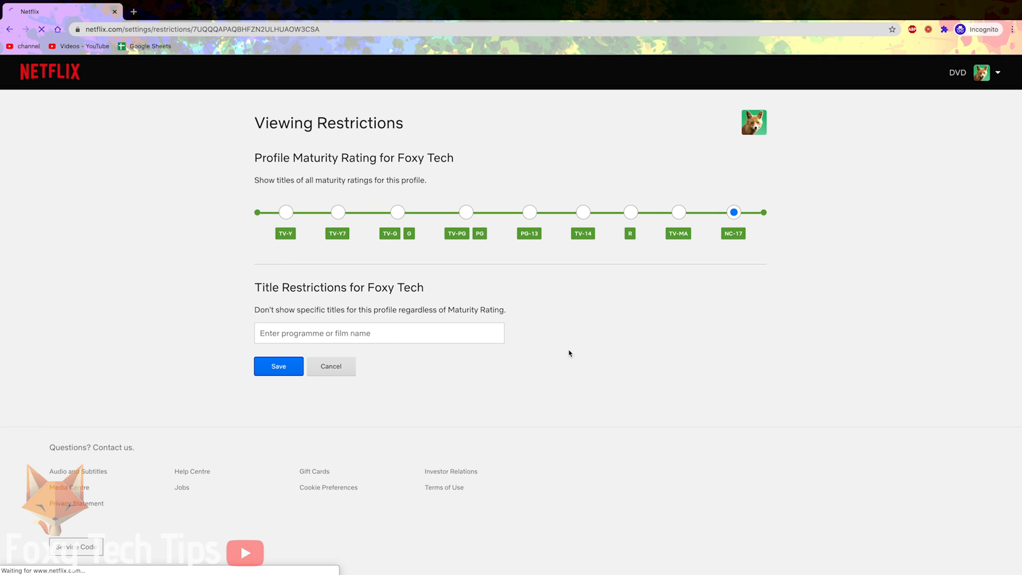
click(278, 366)
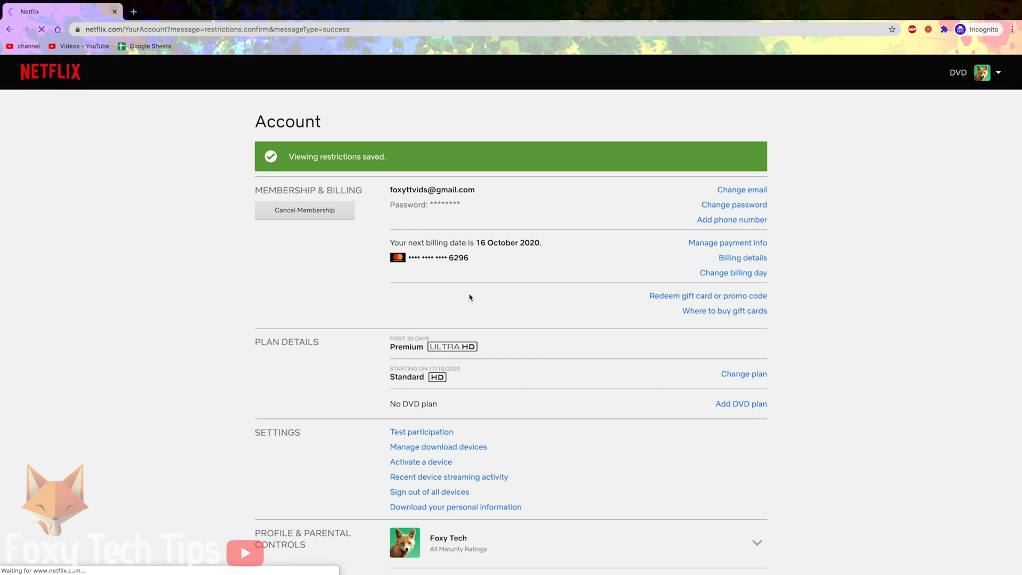